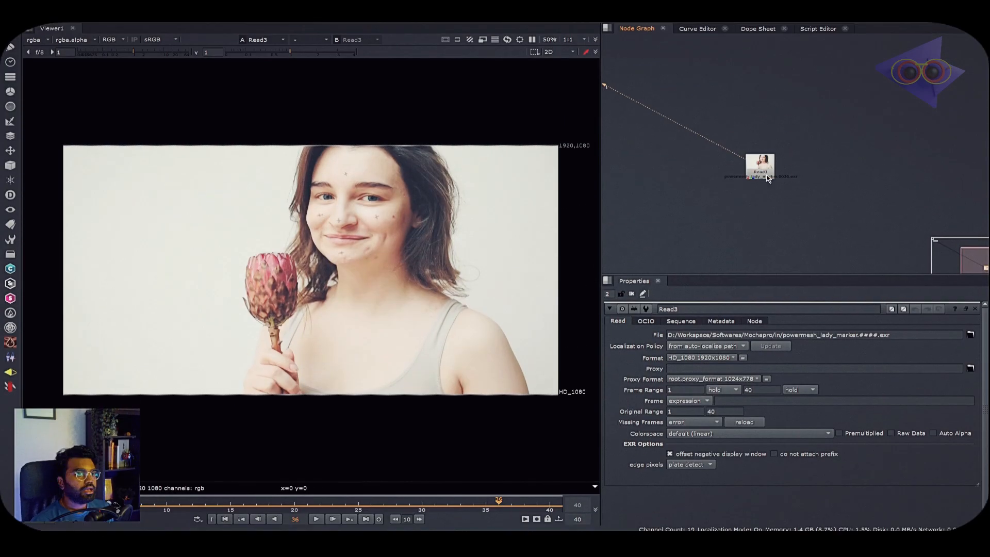
# Step: Draw an X-spline shape around the woman's face, creating Layer 1
pyautogui.click(317, 525)
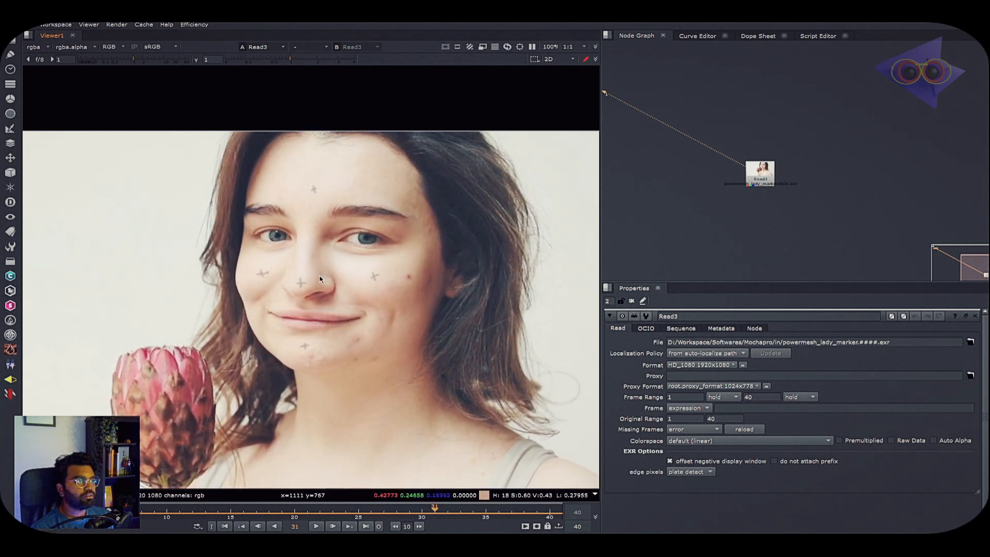
pyautogui.moveTo(374, 171)
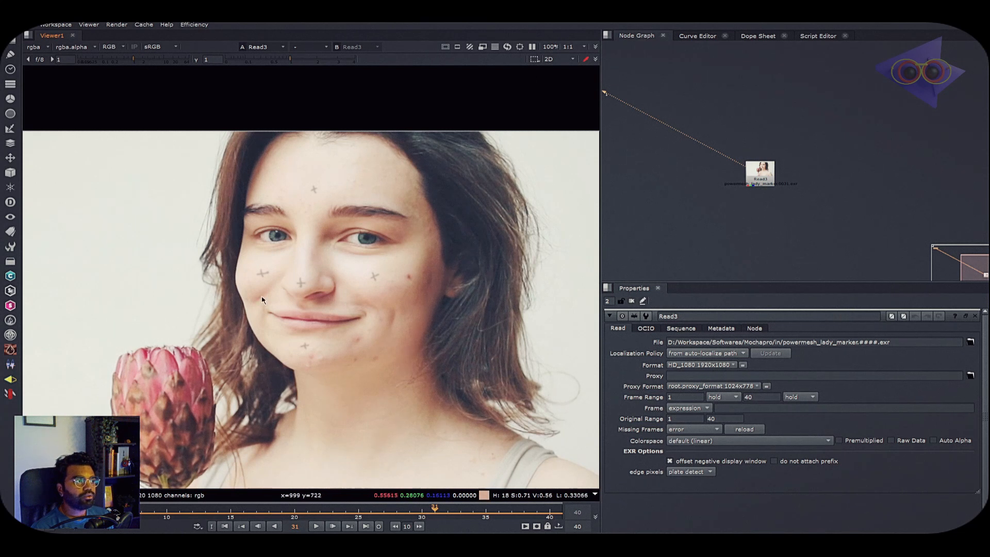
pyautogui.click(294, 511)
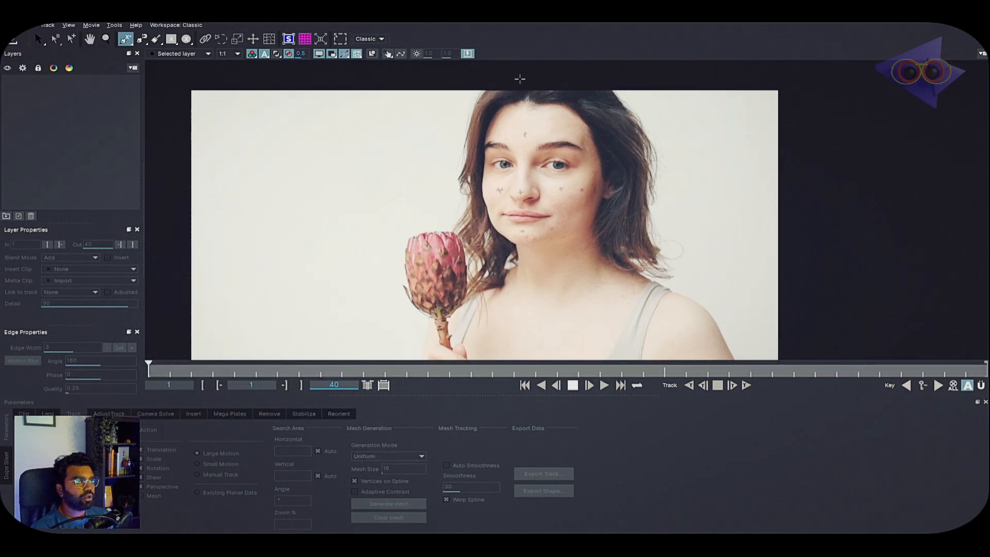
pyautogui.moveTo(535, 131)
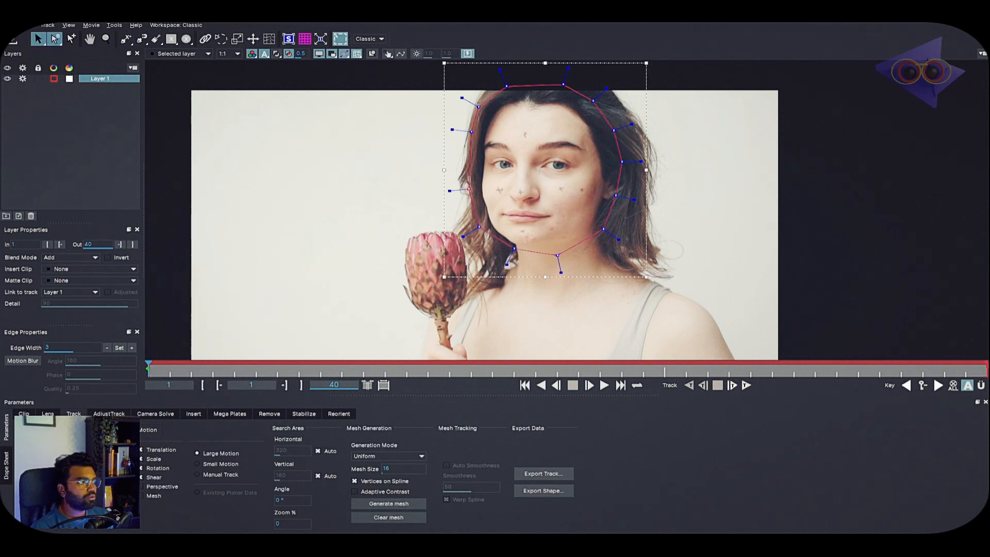
# Step: Generate a dense uniform tracking mesh inside the face shape
pyautogui.click(389, 503)
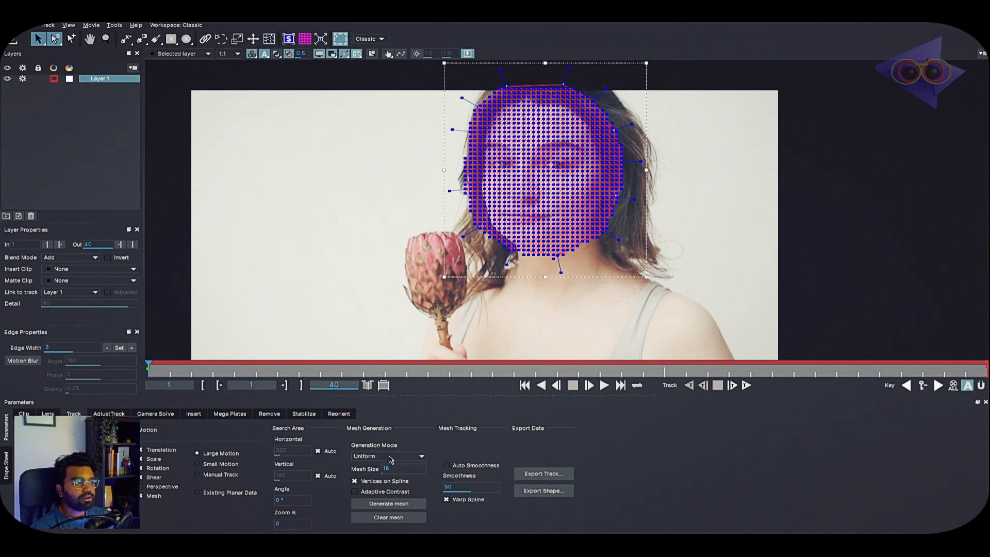
pyautogui.moveTo(390, 469)
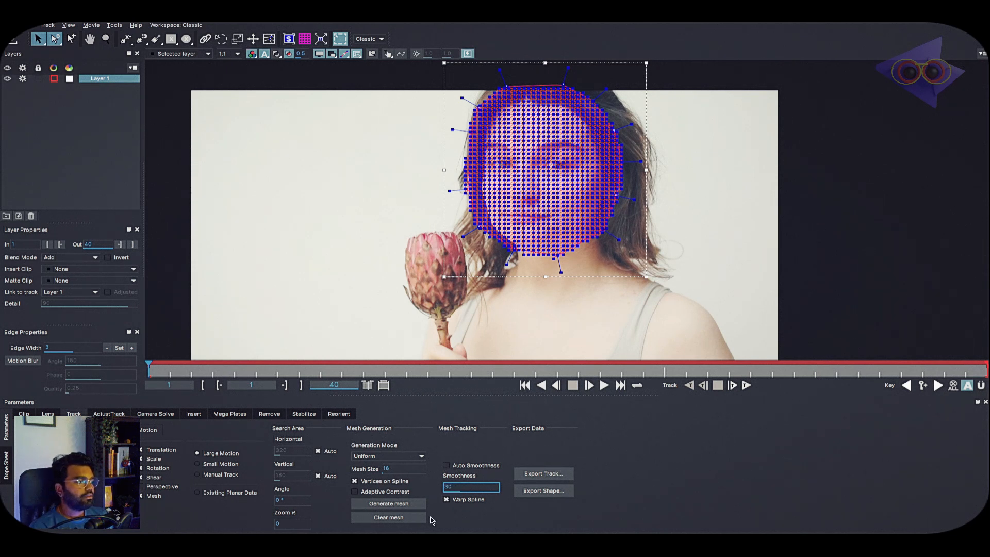
pyautogui.moveTo(744, 403)
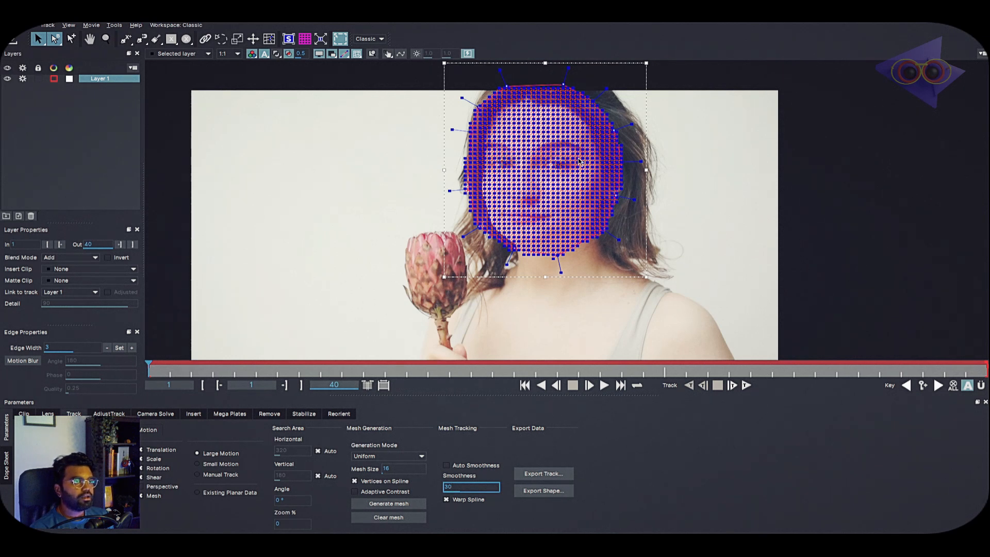
pyautogui.moveTo(577, 161)
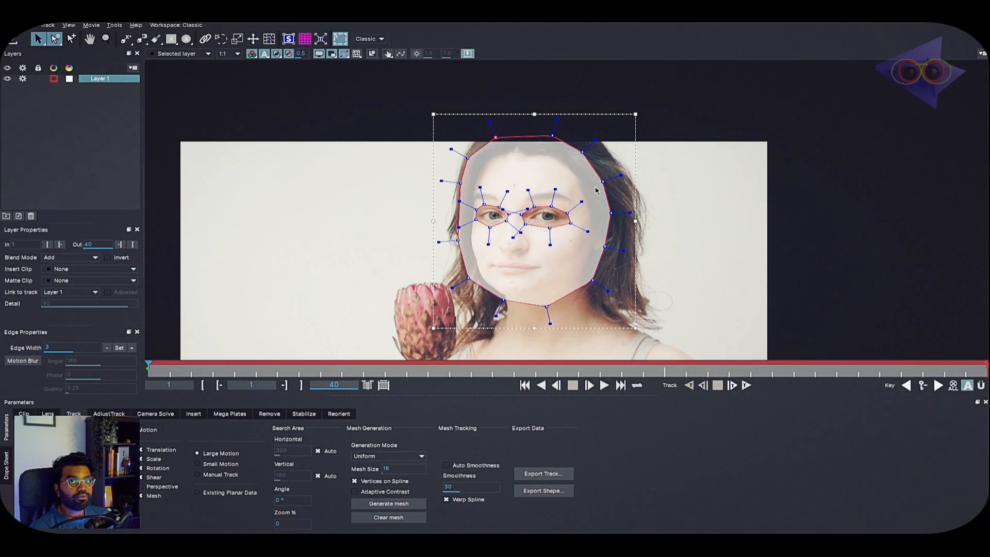
pyautogui.moveTo(553, 163)
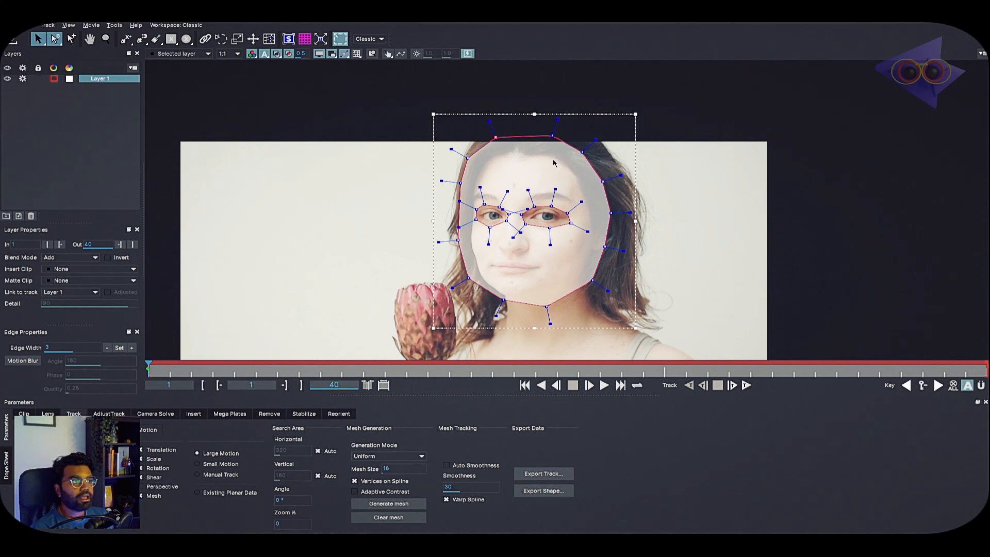
pyautogui.moveTo(478, 303)
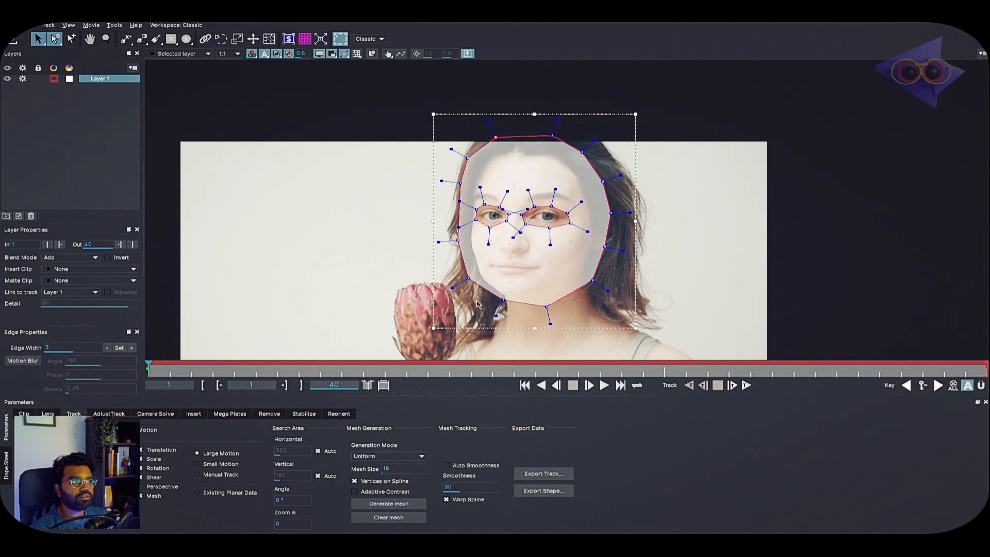
pyautogui.moveTo(486, 275)
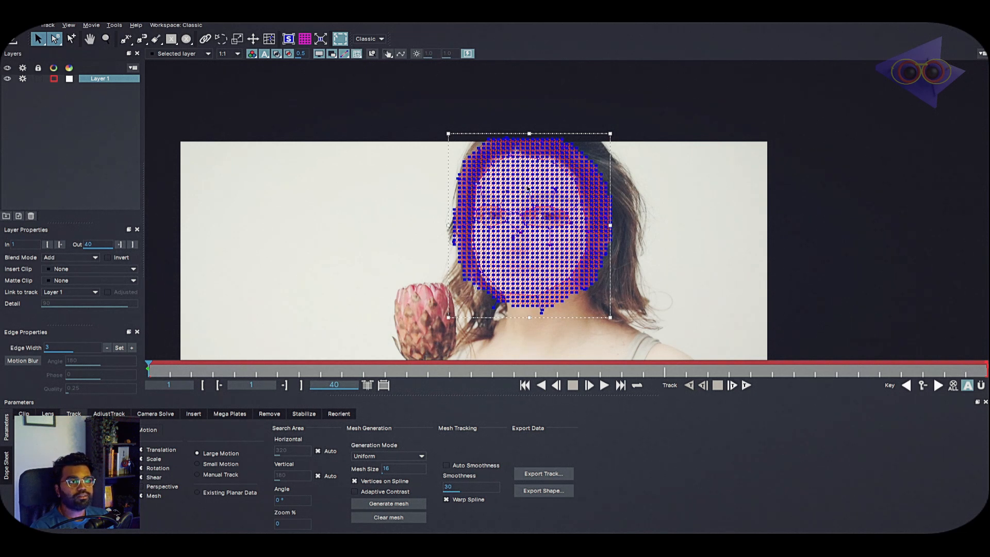
pyautogui.moveTo(330, 512)
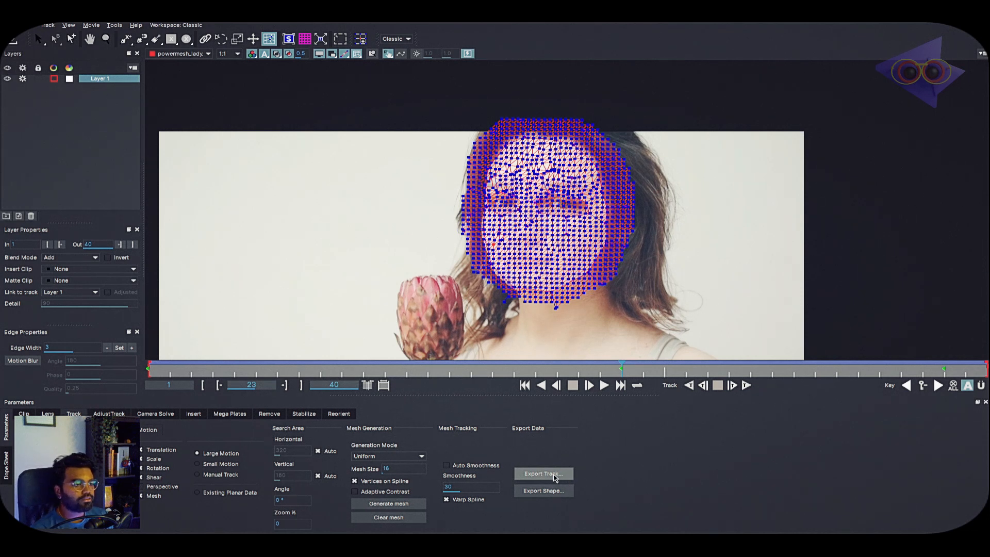
# Step: Bring up Export Tracking Data for the tracked face mesh
pyautogui.click(542, 473)
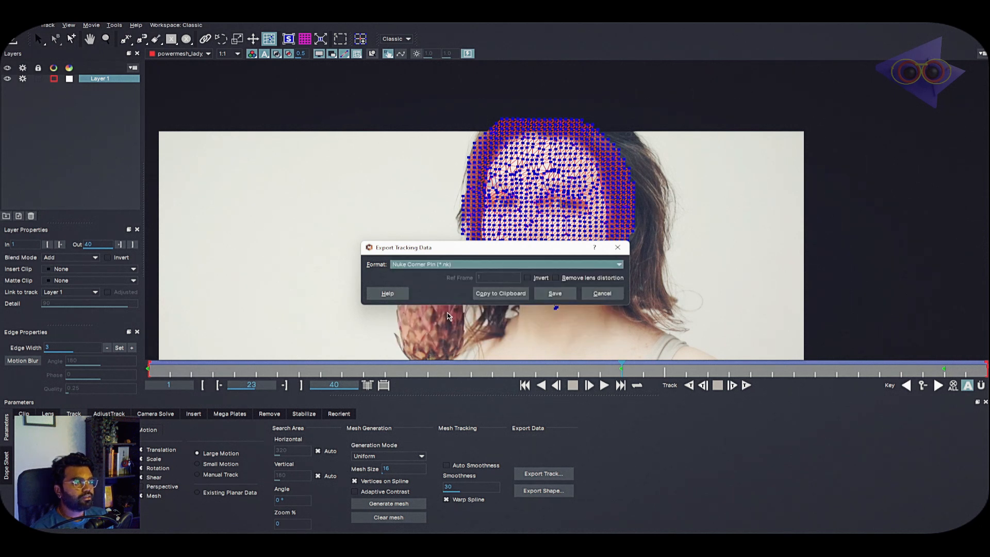
pyautogui.moveTo(500, 293)
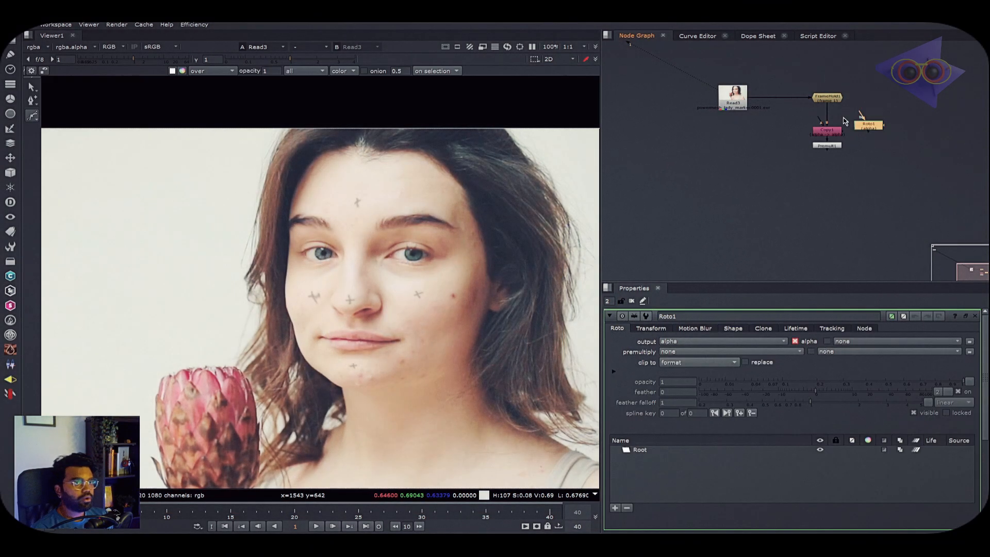
# Step: Draw a Bezier roto shape around the woman's face in the Viewer
pyautogui.moveTo(868, 123); pyautogui.dragTo(888, 131)
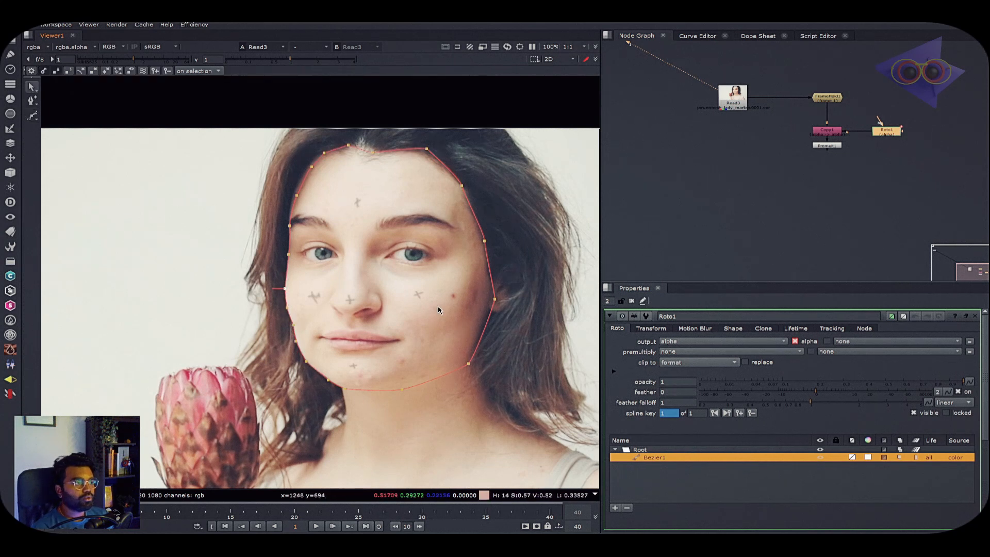
pyautogui.moveTo(751, 379)
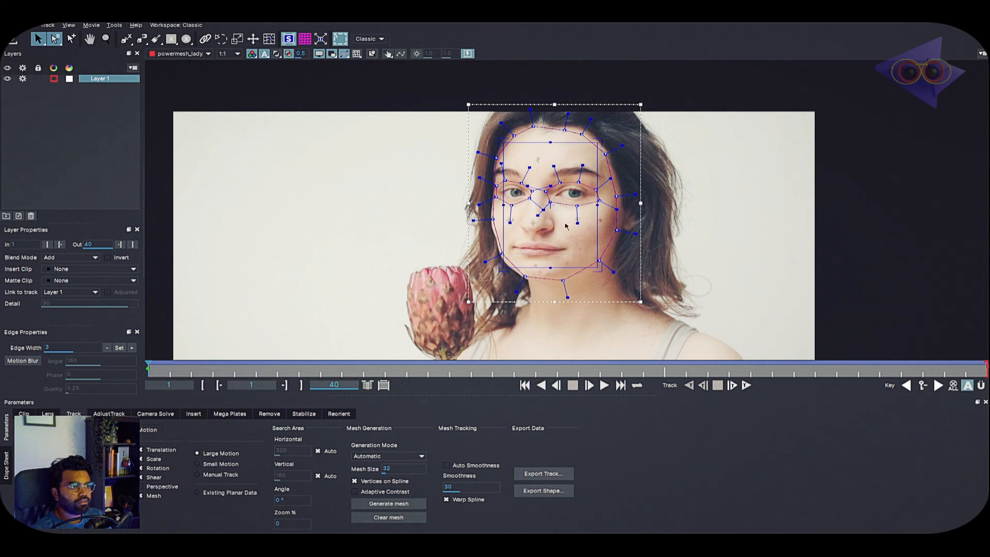
# Step: Generate a coarser size-32 PowerMesh over the face layer with mesh tracking on
pyautogui.click(542, 473)
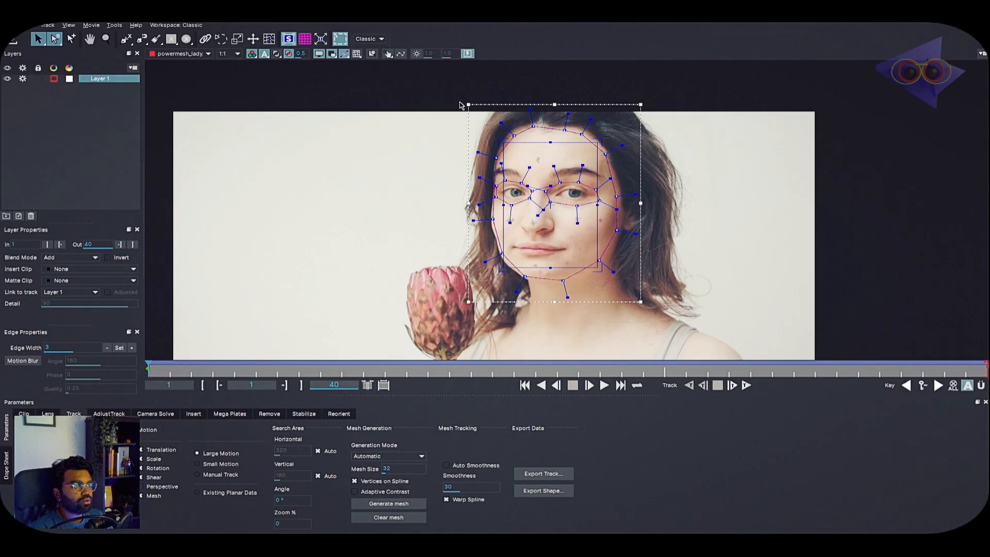
# Step: Generate the dense face mesh and save the track as Alembic Mesh Data (*.abc)
pyautogui.click(389, 503)
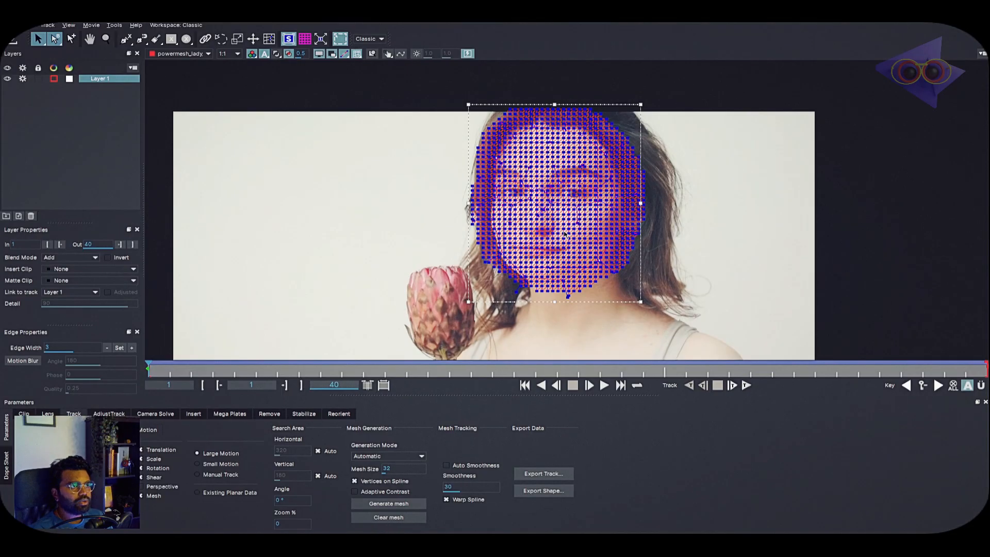
pyautogui.click(542, 473)
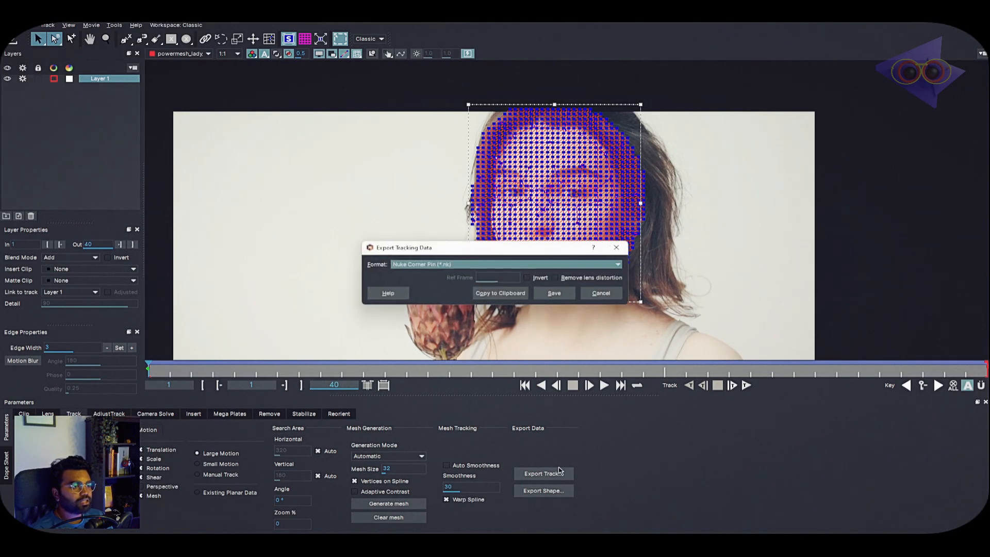
pyautogui.click(504, 264)
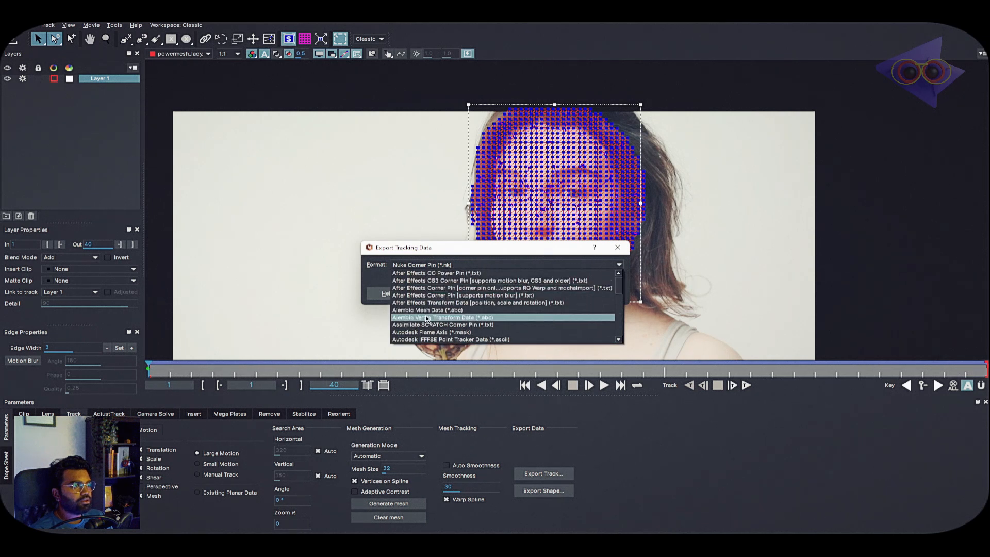
pyautogui.click(427, 309)
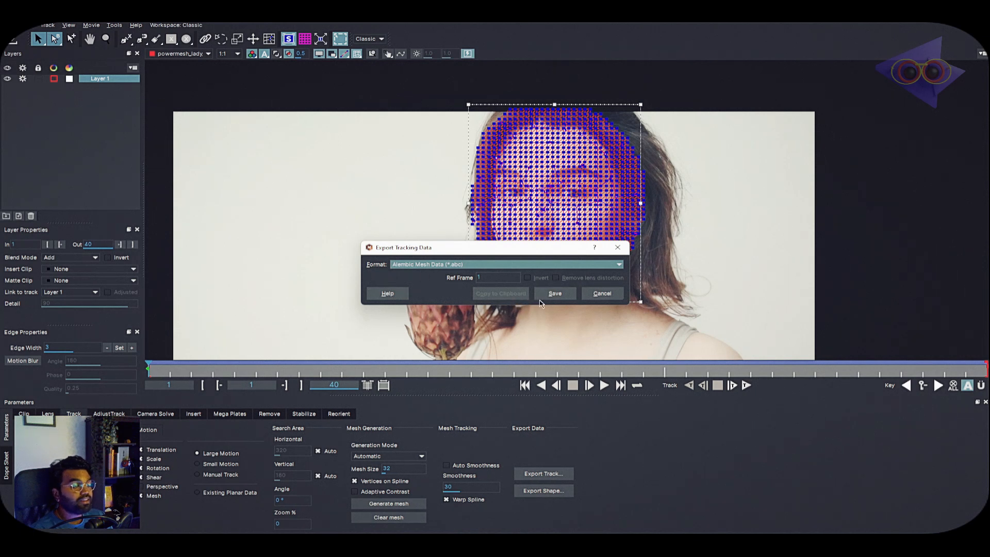
pyautogui.click(553, 293)
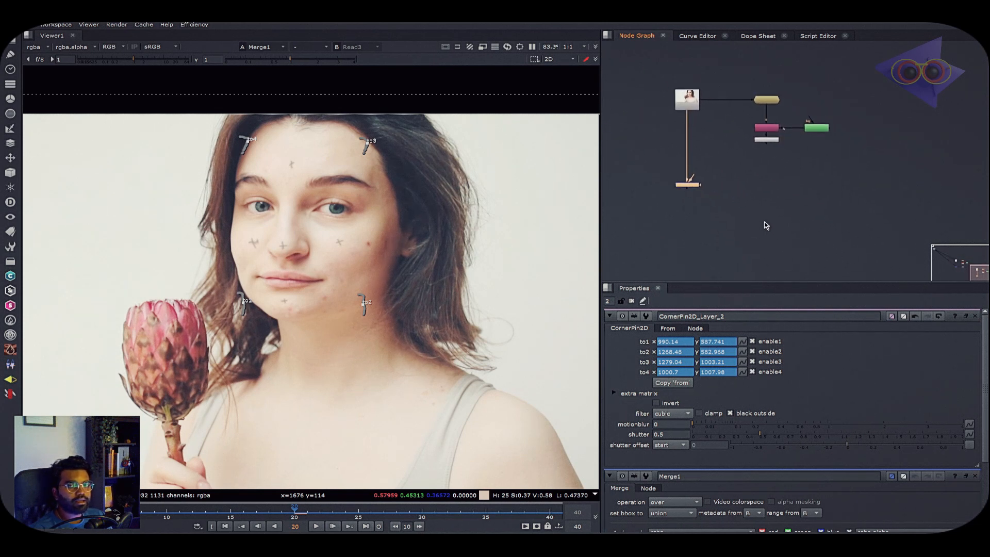
# Step: Add a ScanlineRender and a ReadGeo loading the .abc as an all-in-one node
pyautogui.write('scan')
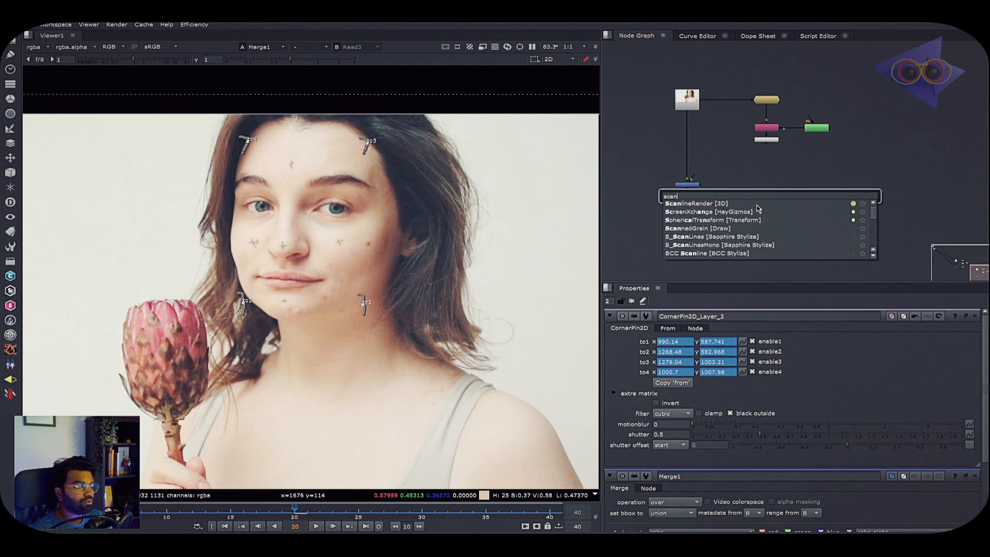
pyautogui.click(694, 203)
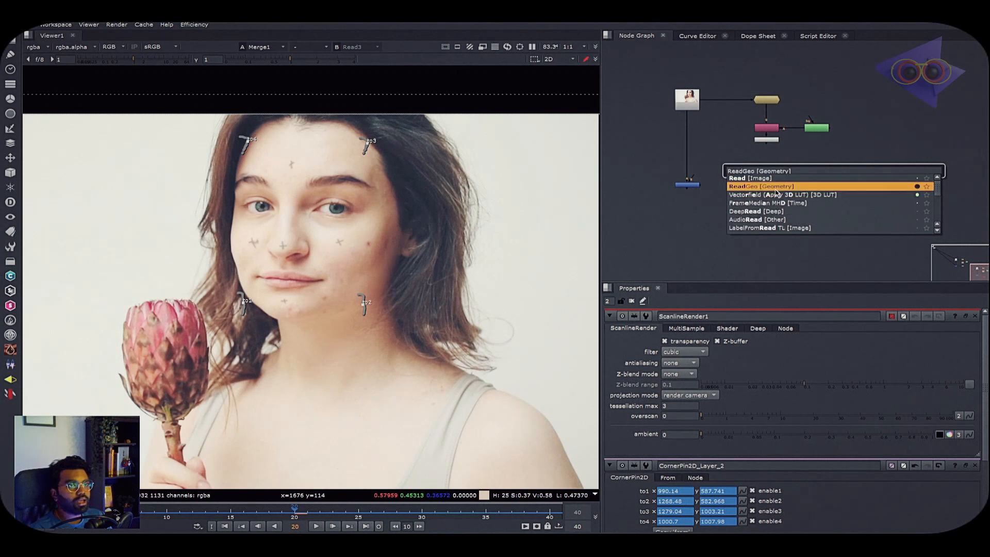
pyautogui.click(760, 186)
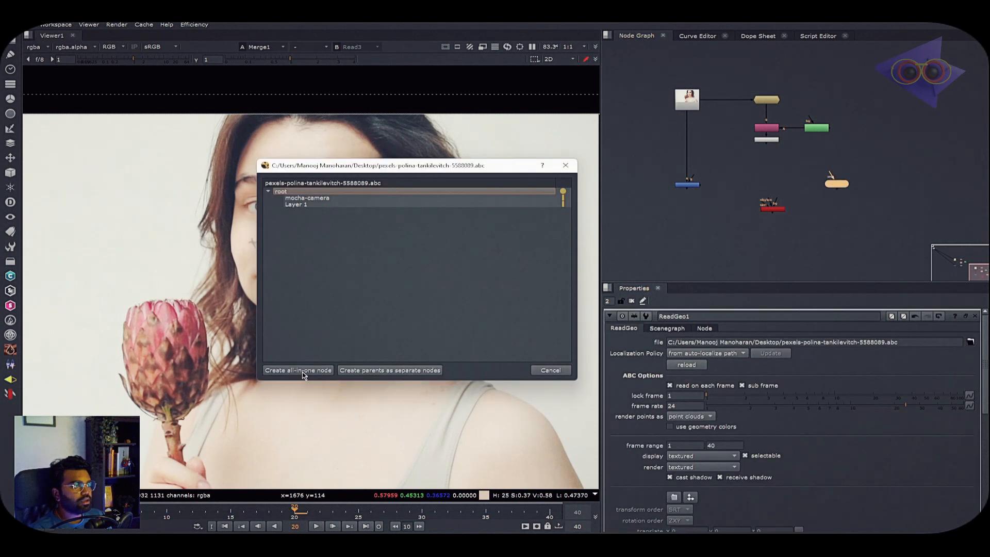
pyautogui.click(297, 371)
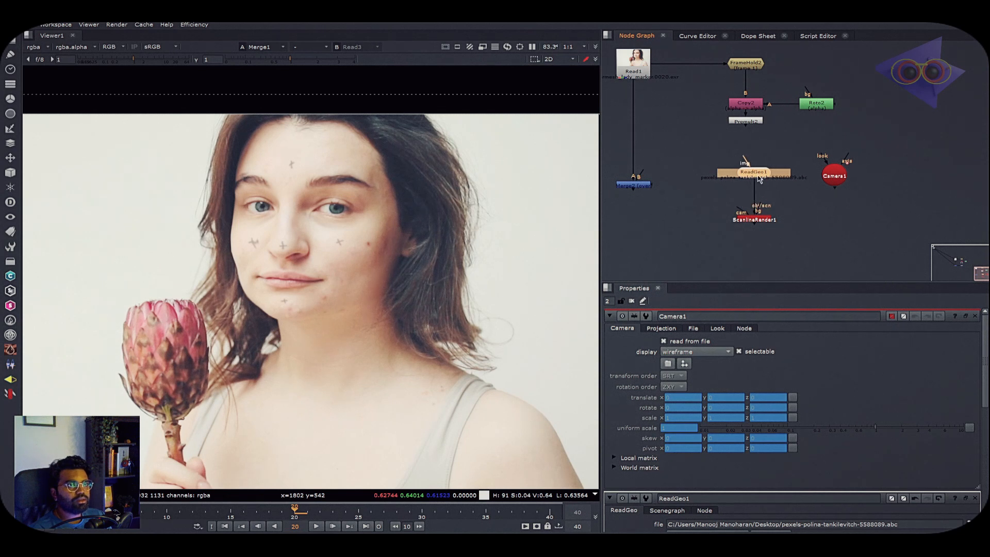
# Step: Wire Camera1 into ScanlineRender1's cam input alongside the mesh and plate
pyautogui.moveTo(835, 175); pyautogui.dragTo(842, 213)
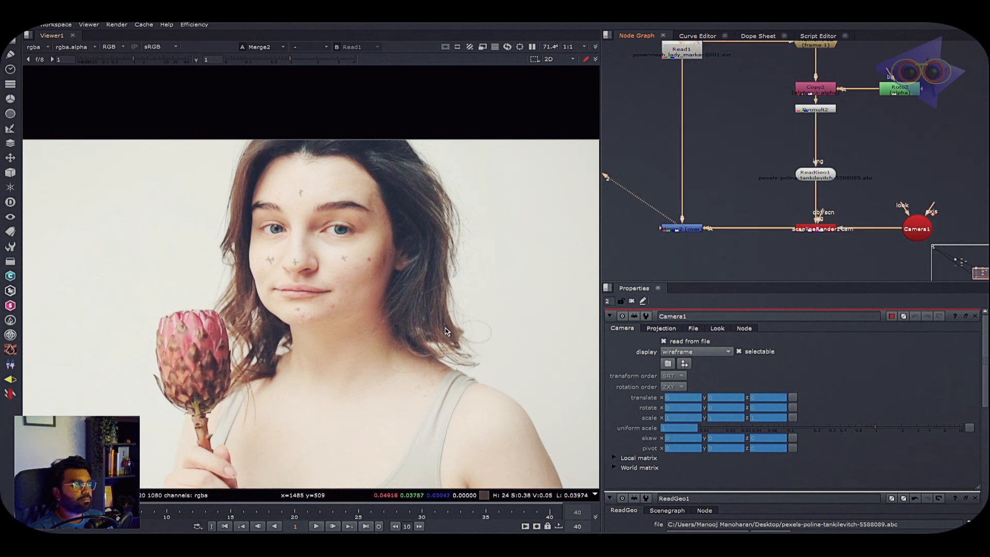
pyautogui.moveTo(809, 193)
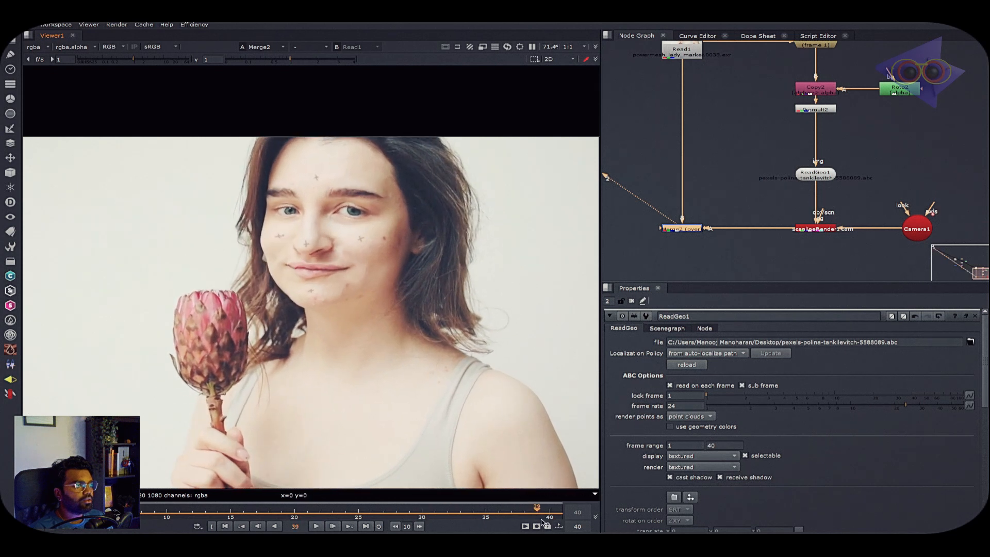
# Step: Pan the Node Graph so the mesh render and corner-pin setups sit side by side
pyautogui.moveTo(536, 508); pyautogui.dragTo(369, 508)
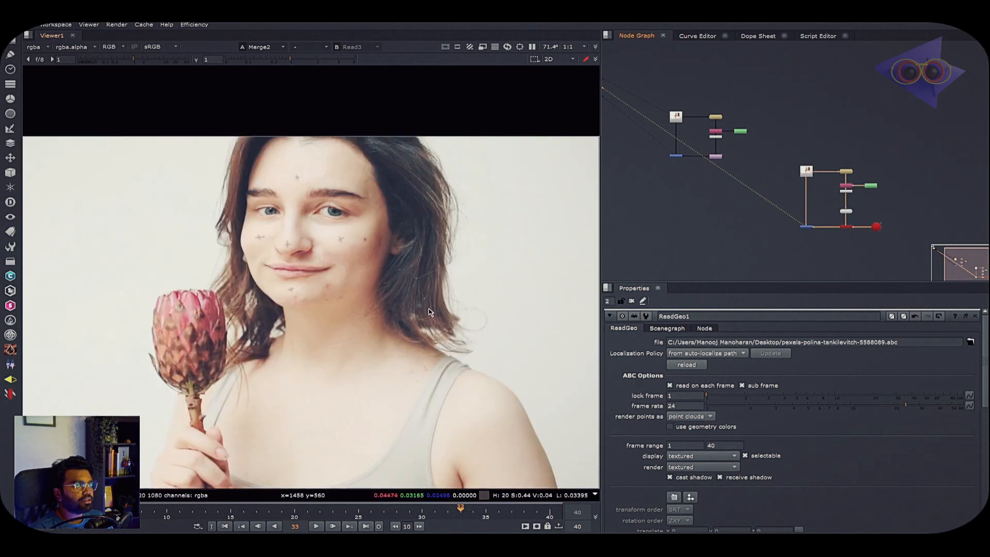
pyautogui.moveTo(385, 300)
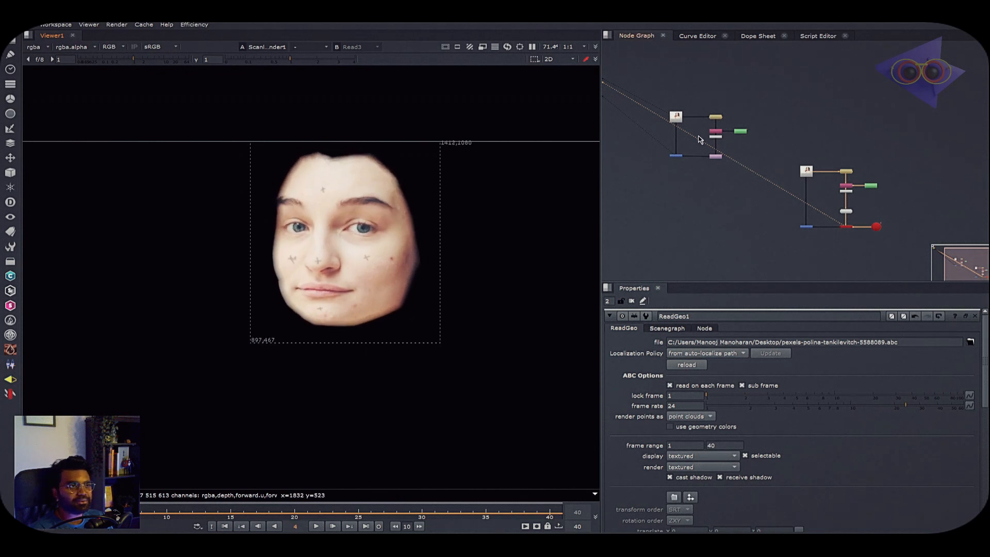
pyautogui.moveTo(682, 126)
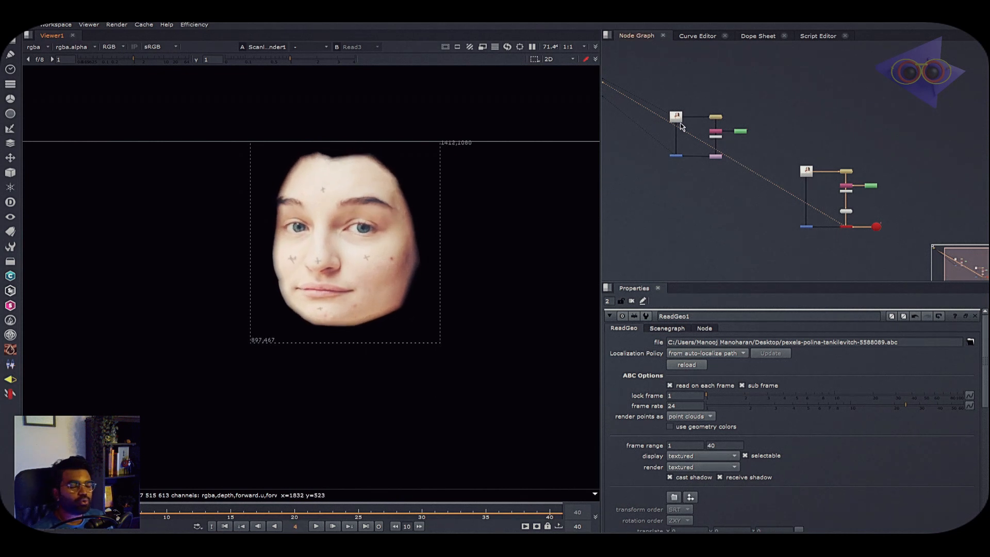